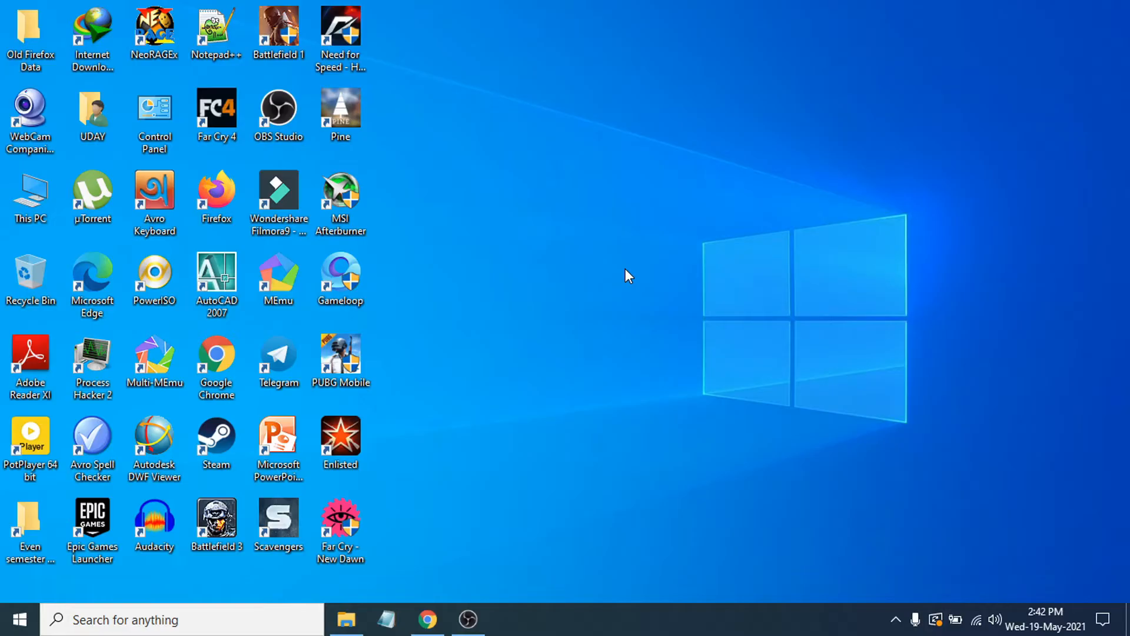
pyautogui.moveTo(346, 620)
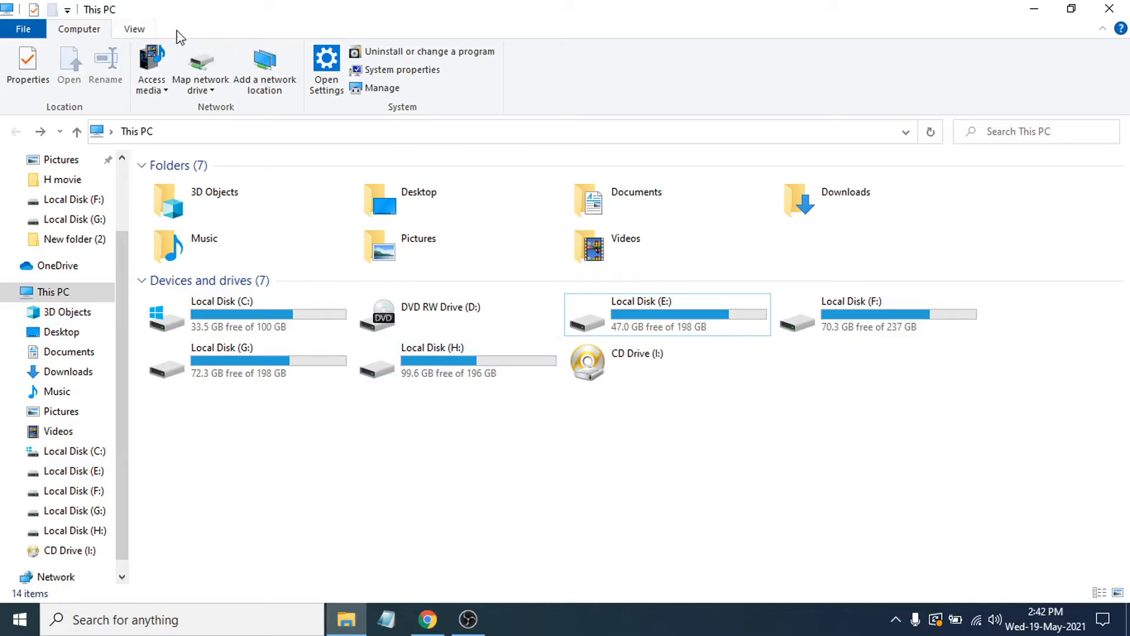
pyautogui.moveTo(77, 44)
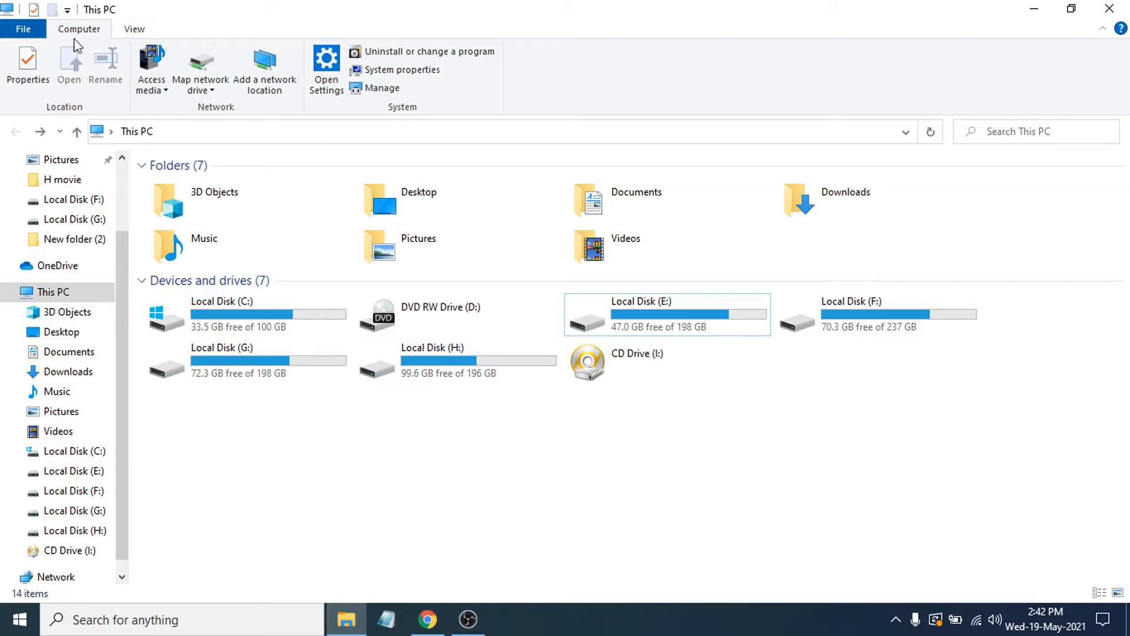
# Step: Reach Folder Options from the View ribbon while on This PC
pyautogui.click(134, 28)
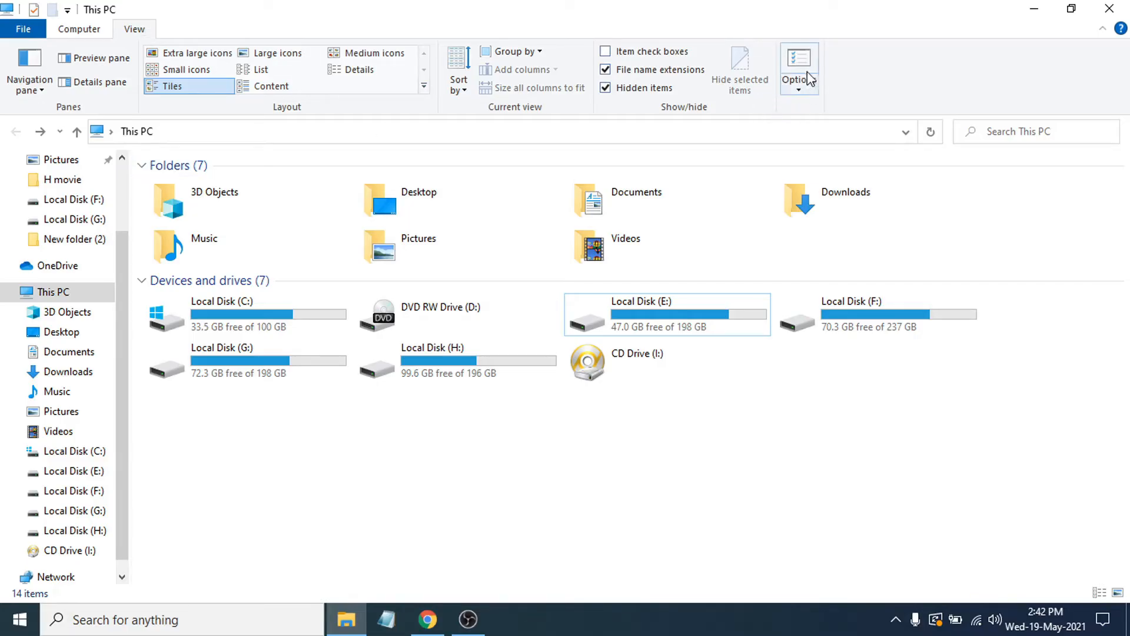
pyautogui.click(798, 61)
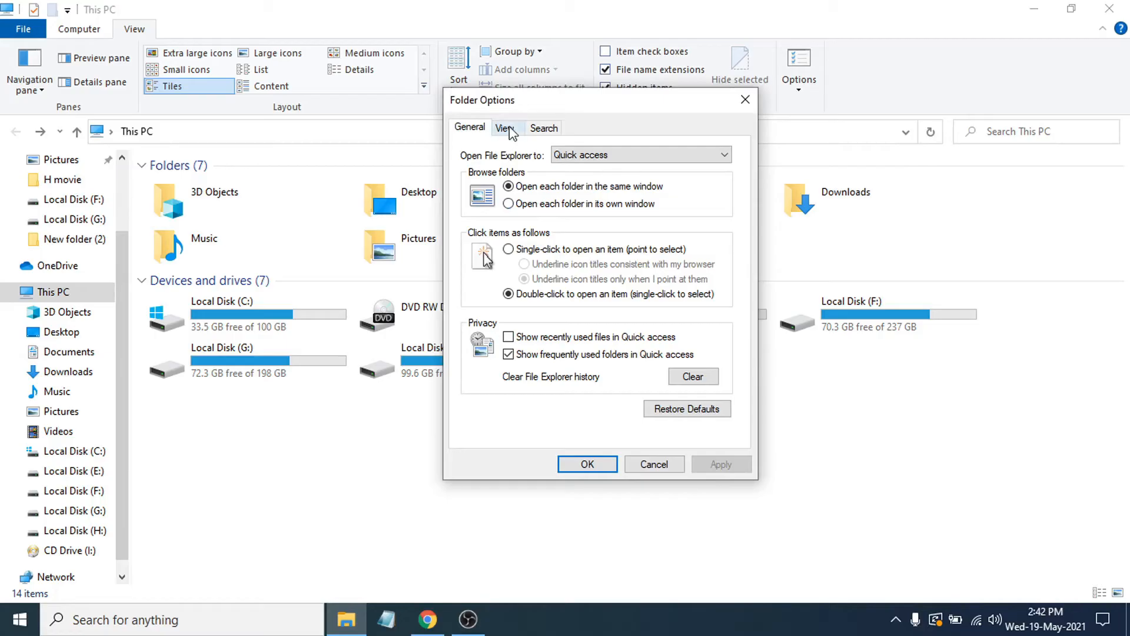
pyautogui.moveTo(506, 133)
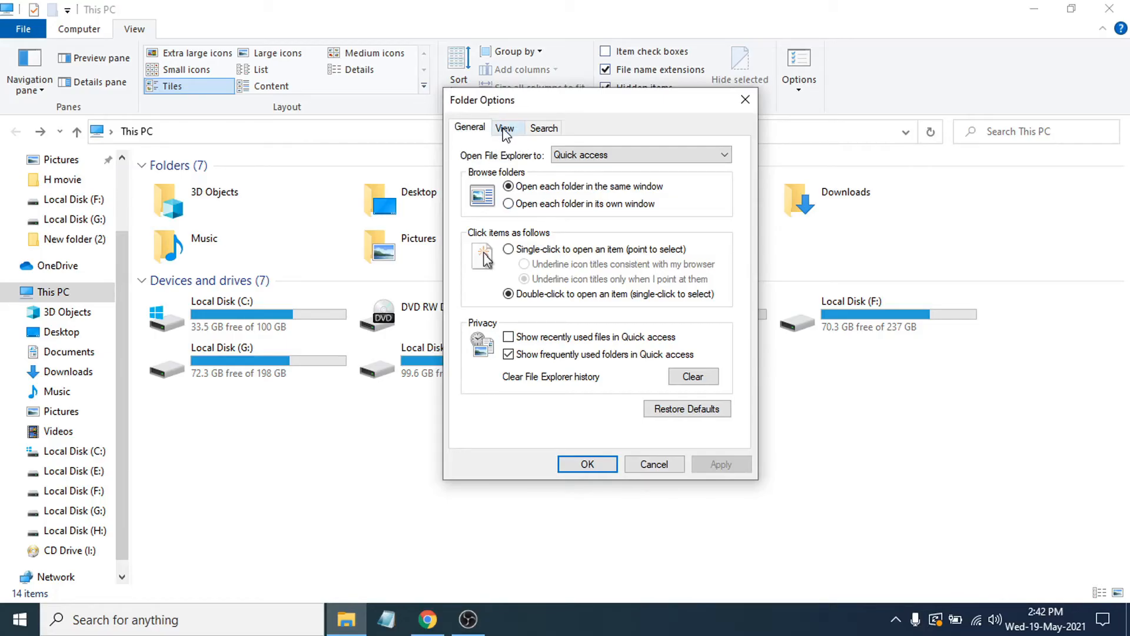
# Step: Switch Folder Options to its View settings with the advanced display list
pyautogui.click(505, 127)
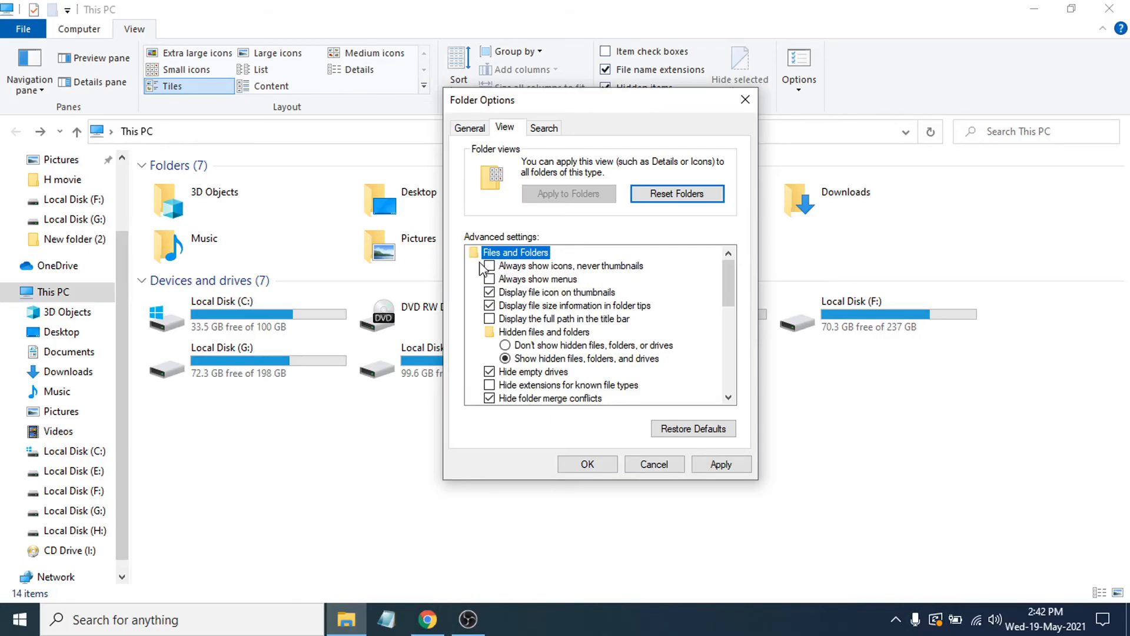
# Step: Enable 'Always show icons, never thumbnails' and confirm with OK
pyautogui.click(490, 265)
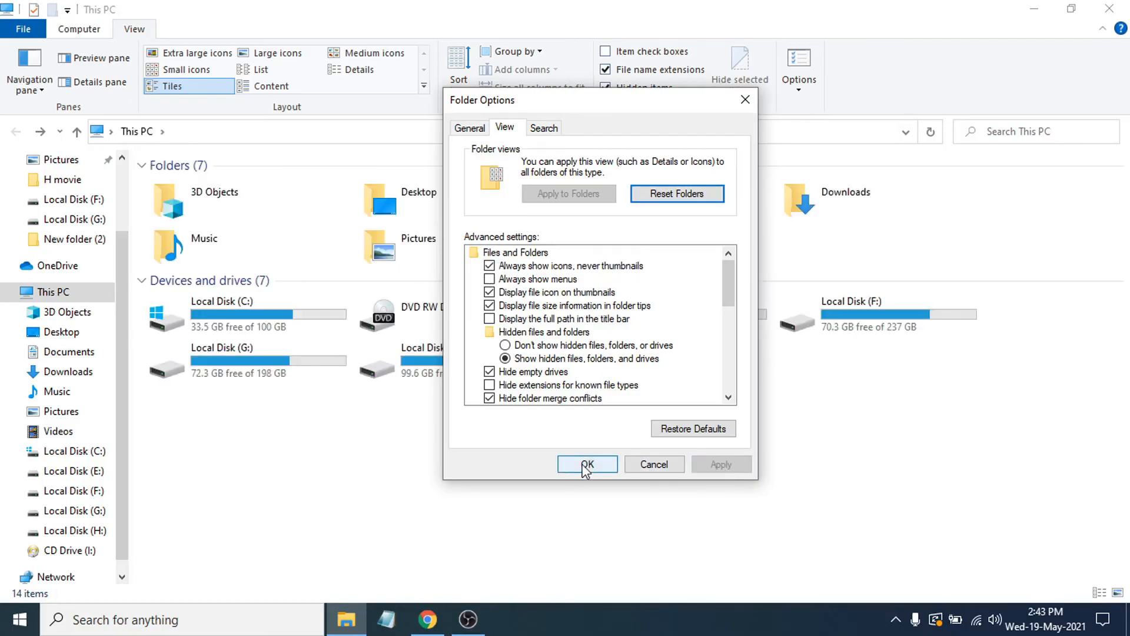
pyautogui.click(587, 464)
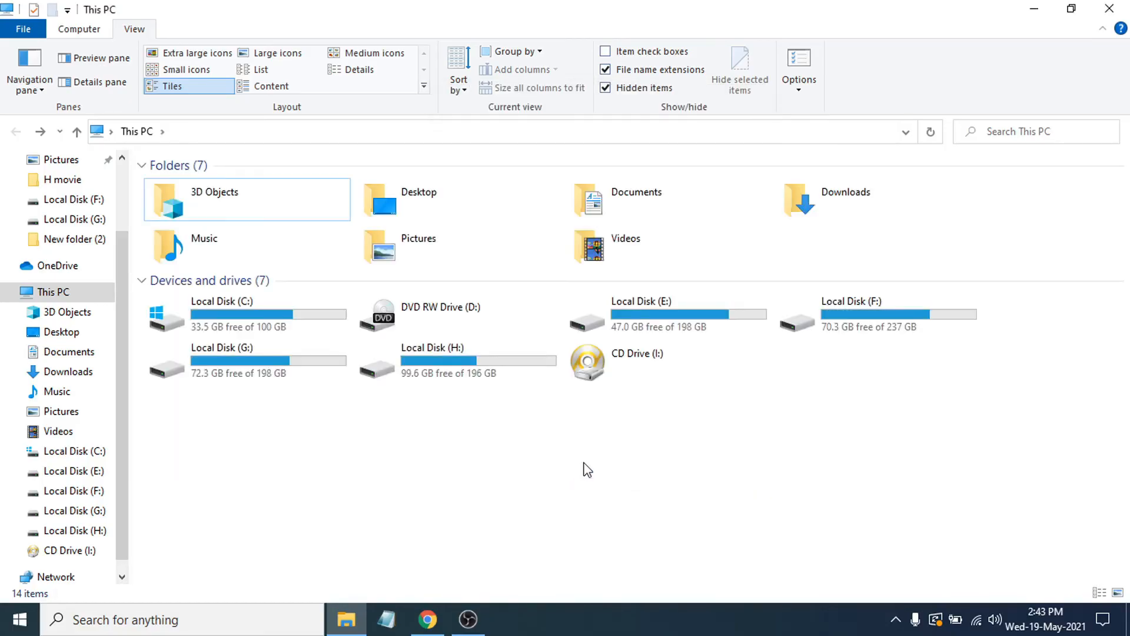